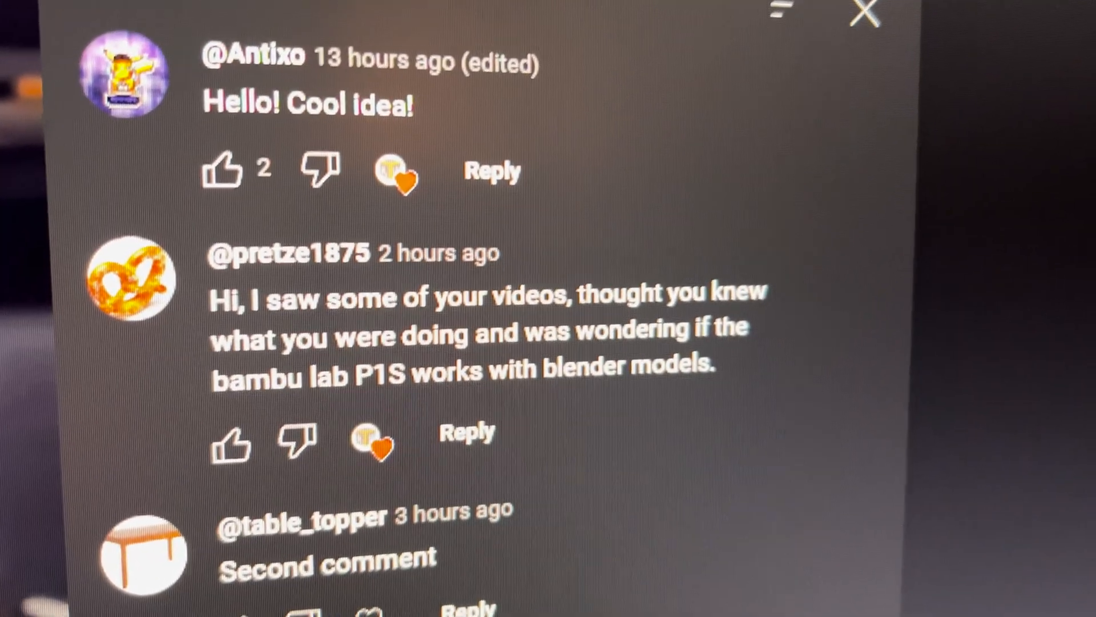
# - Switch Fusion 360 to the orange Skadis desk clamp design
pyautogui.scroll(-3)
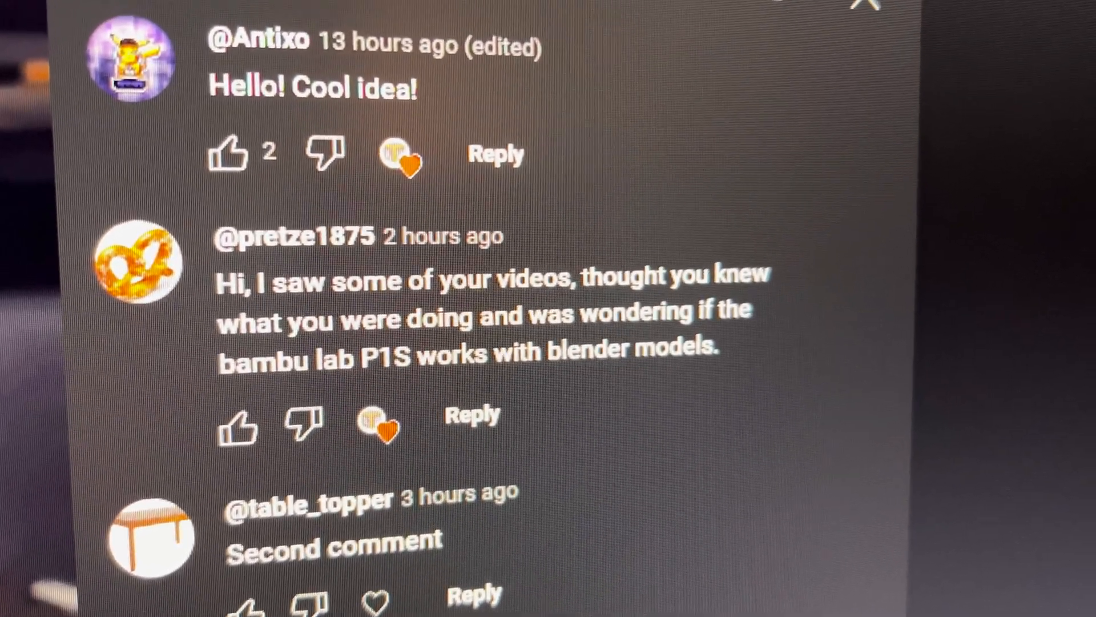
pyautogui.scroll(-3)
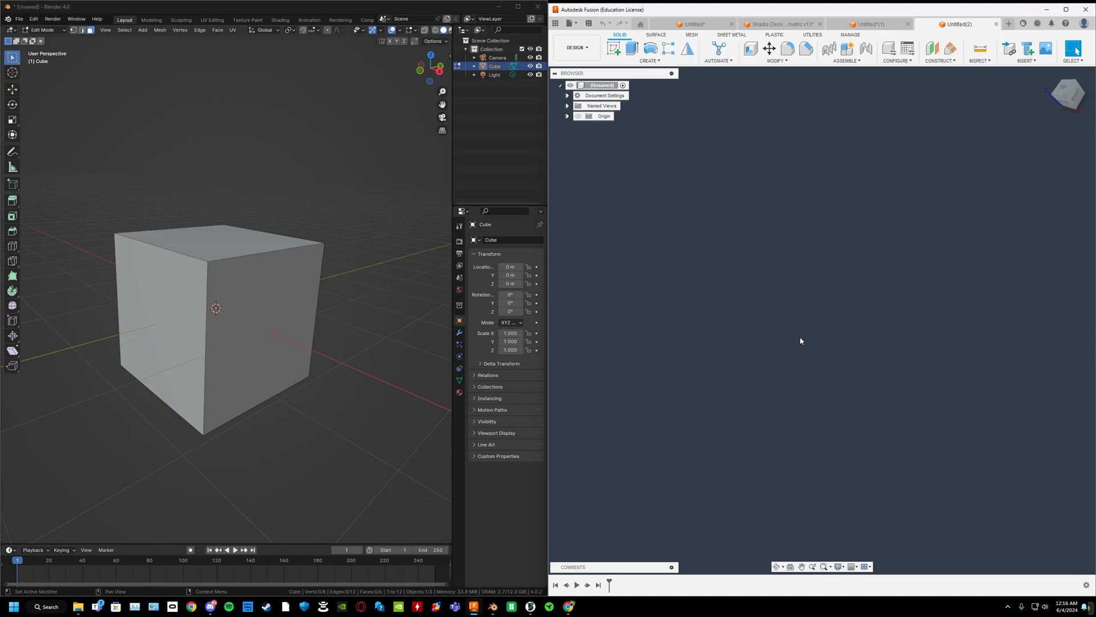
pyautogui.moveTo(812, 339)
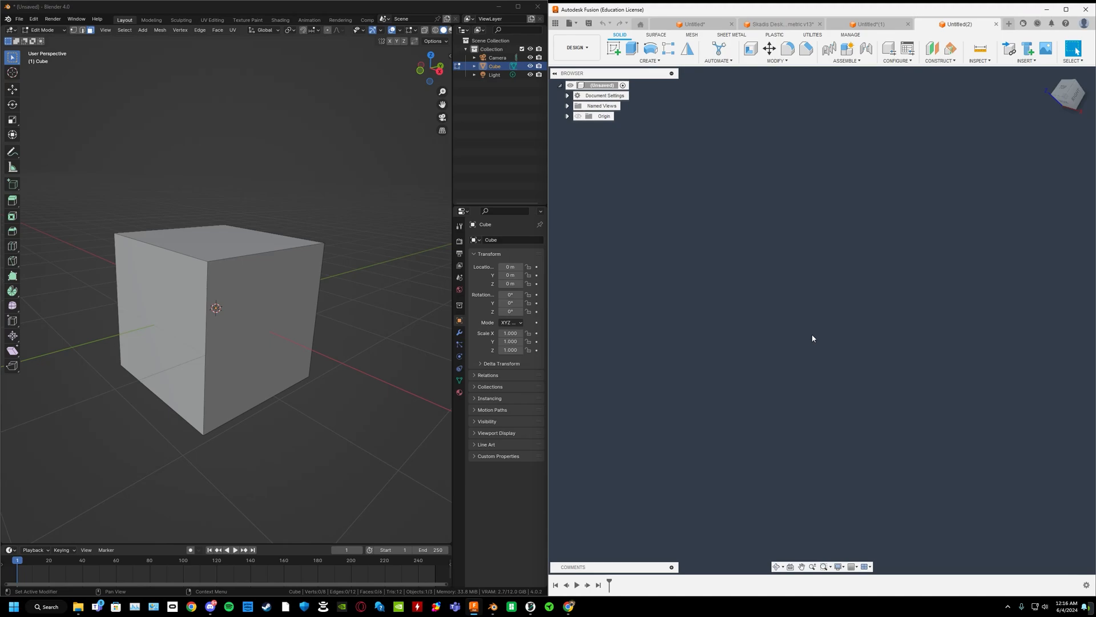
pyautogui.click(782, 24)
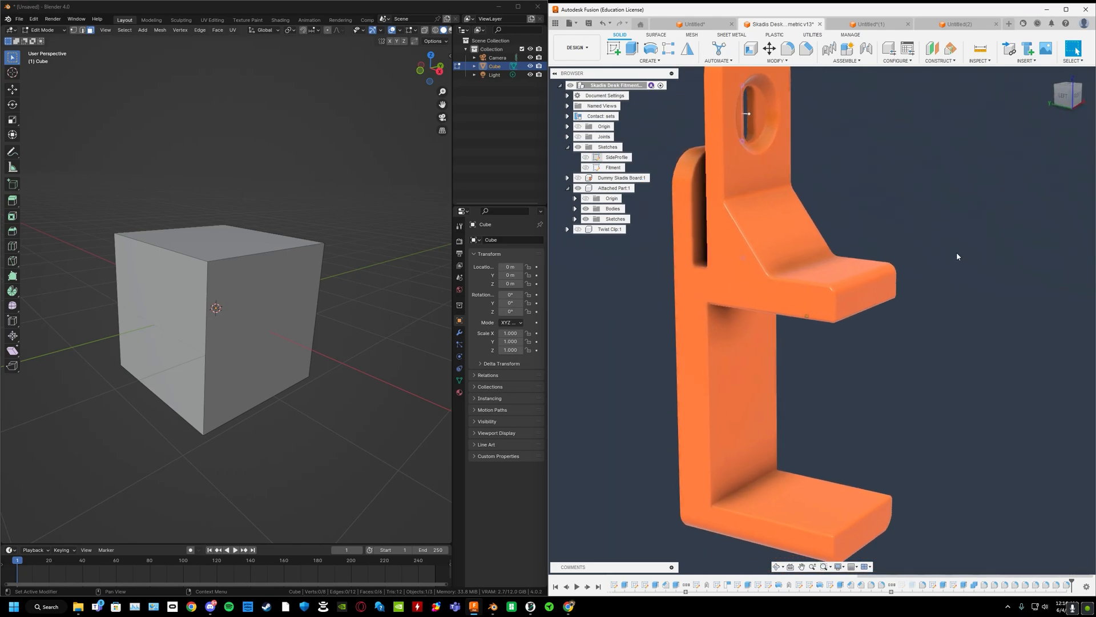
pyautogui.click(775, 60)
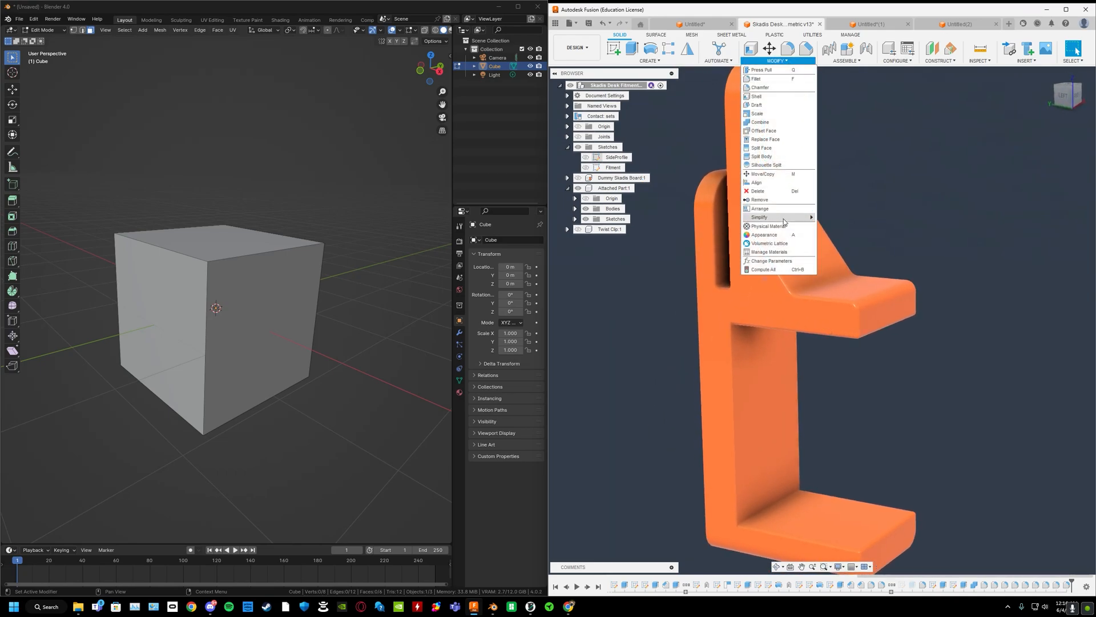
pyautogui.click(770, 261)
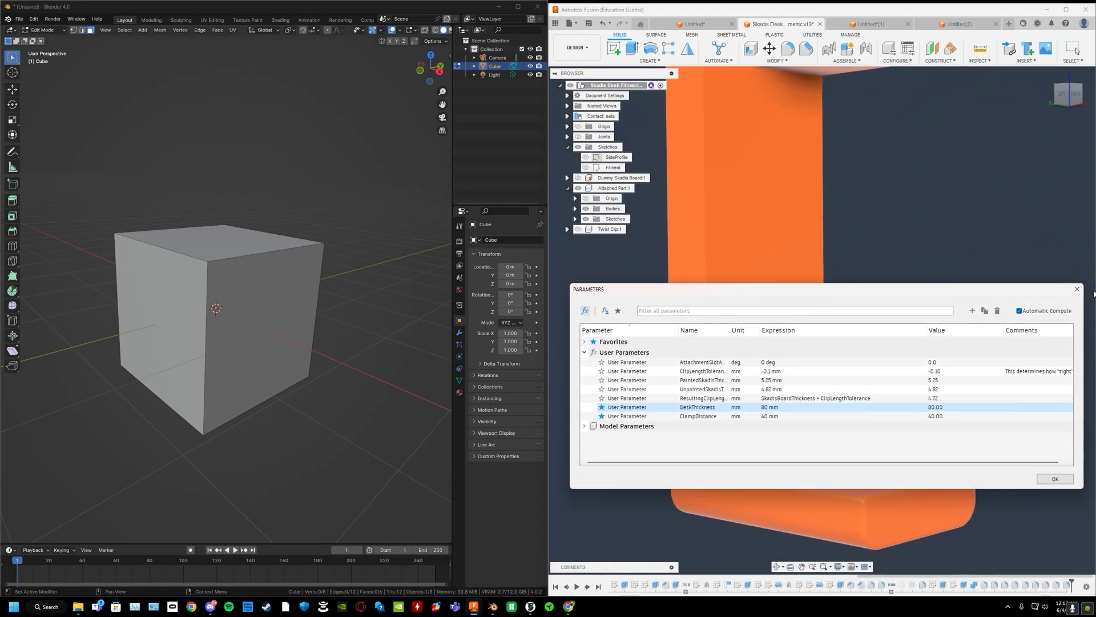
pyautogui.click(1053, 479)
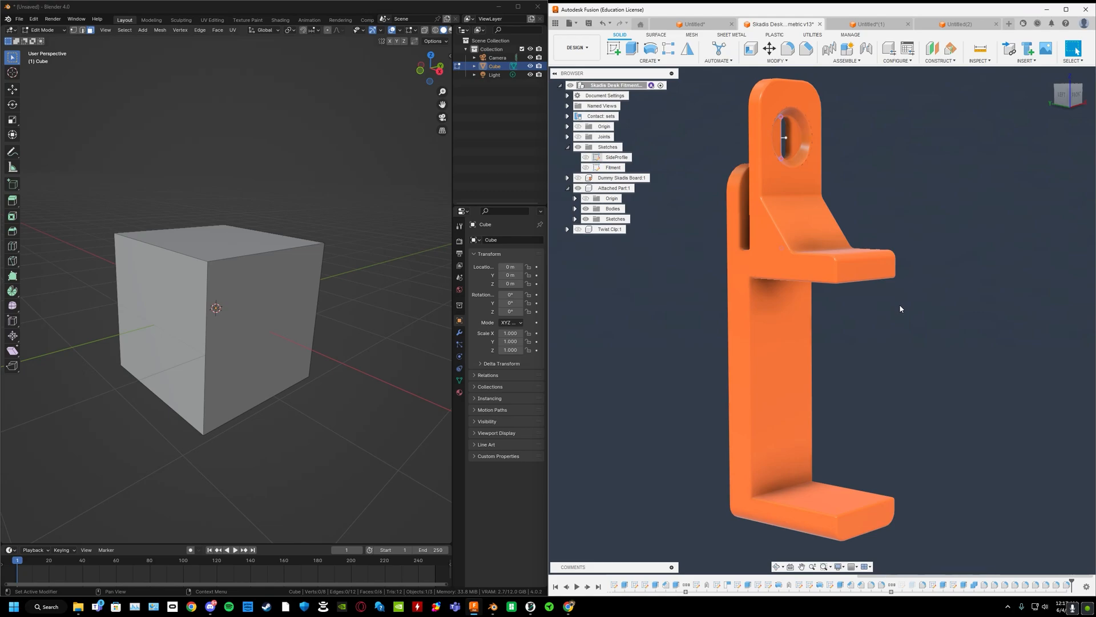
# - In the Untitled design, sketch a 20 × 20 mm center rectangle and finish the sketch
pyautogui.click(958, 23)
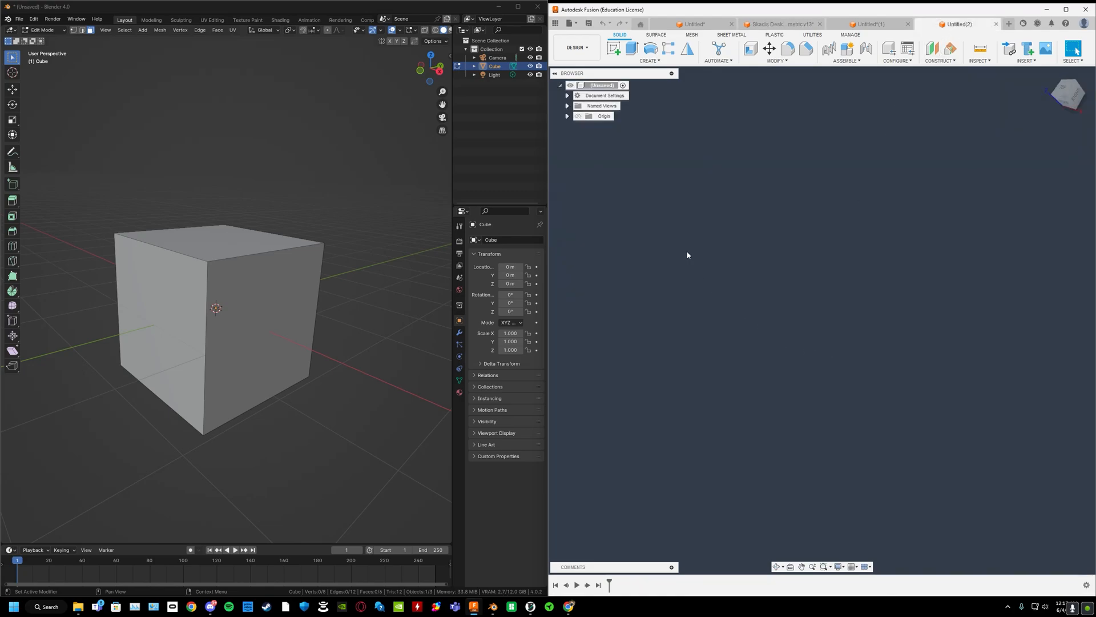
pyautogui.click(614, 47)
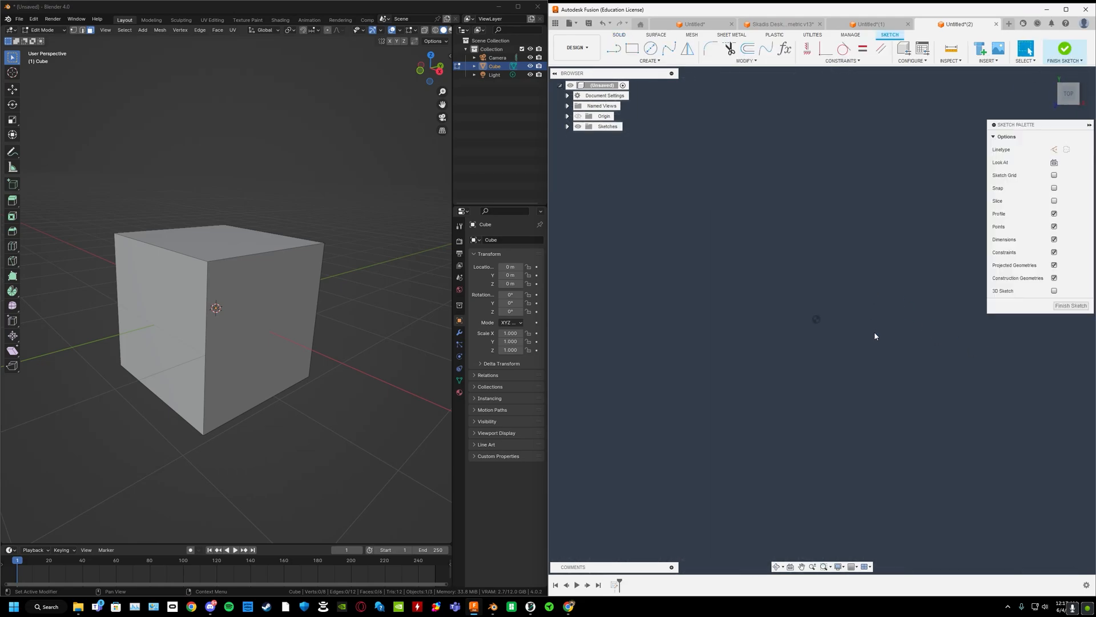
pyautogui.click(650, 62)
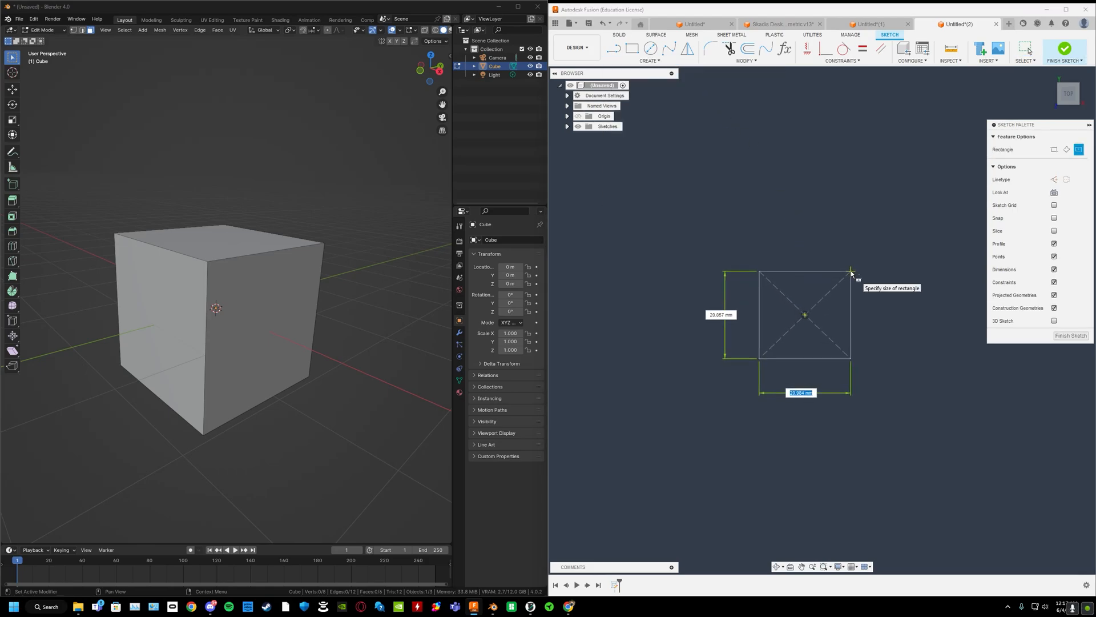
pyautogui.click(849, 271)
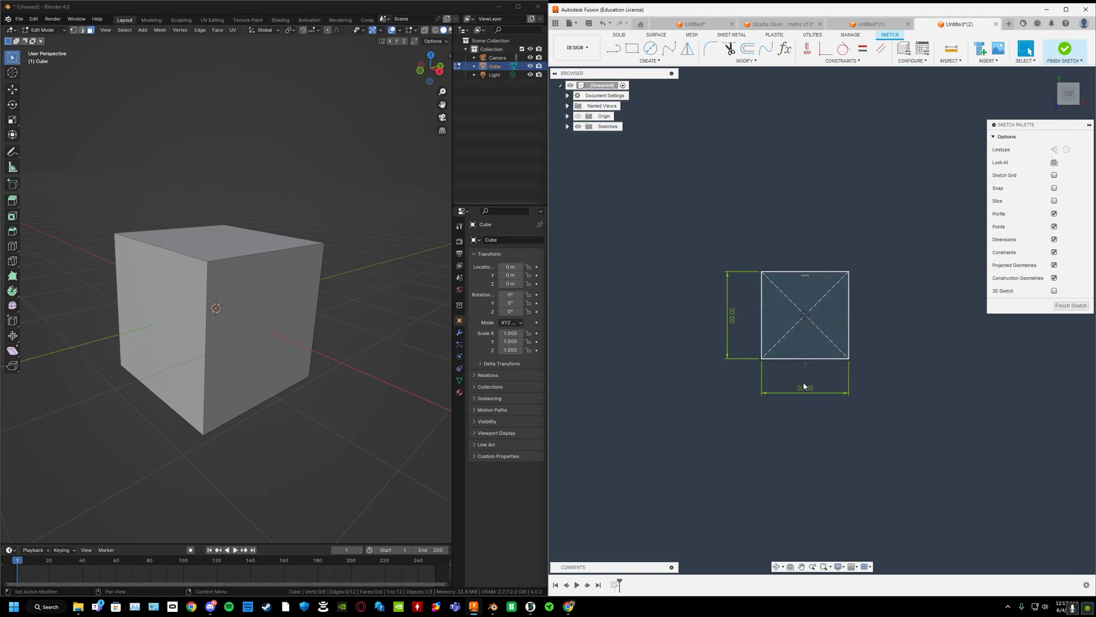
pyautogui.click(1065, 49)
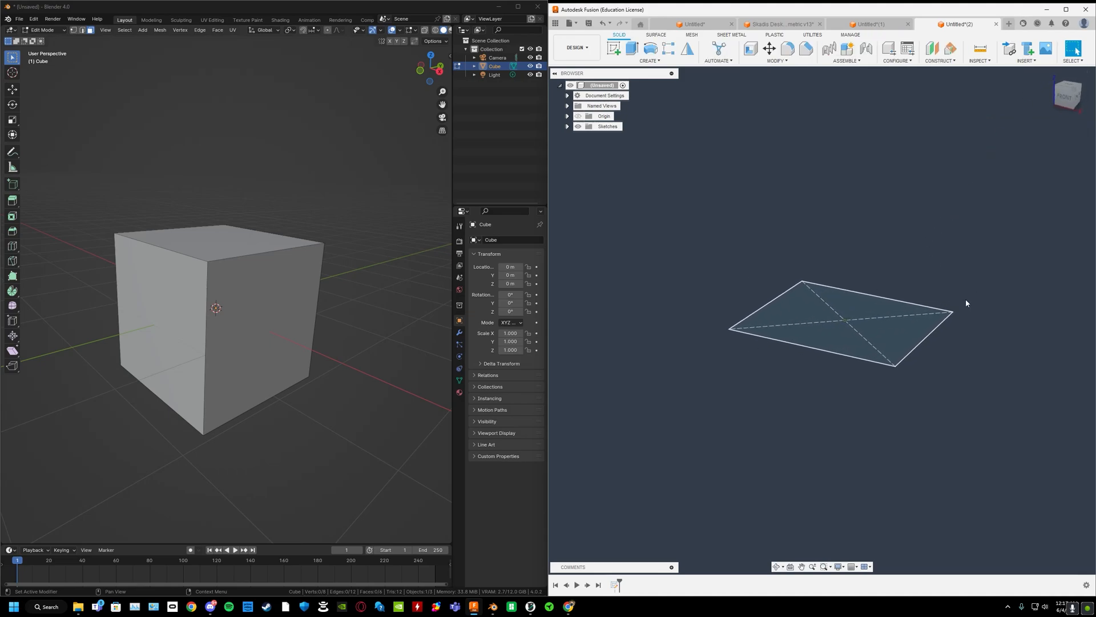
# - Extrude the square profile 20 mm into a cube and select its top face
pyautogui.click(839, 318)
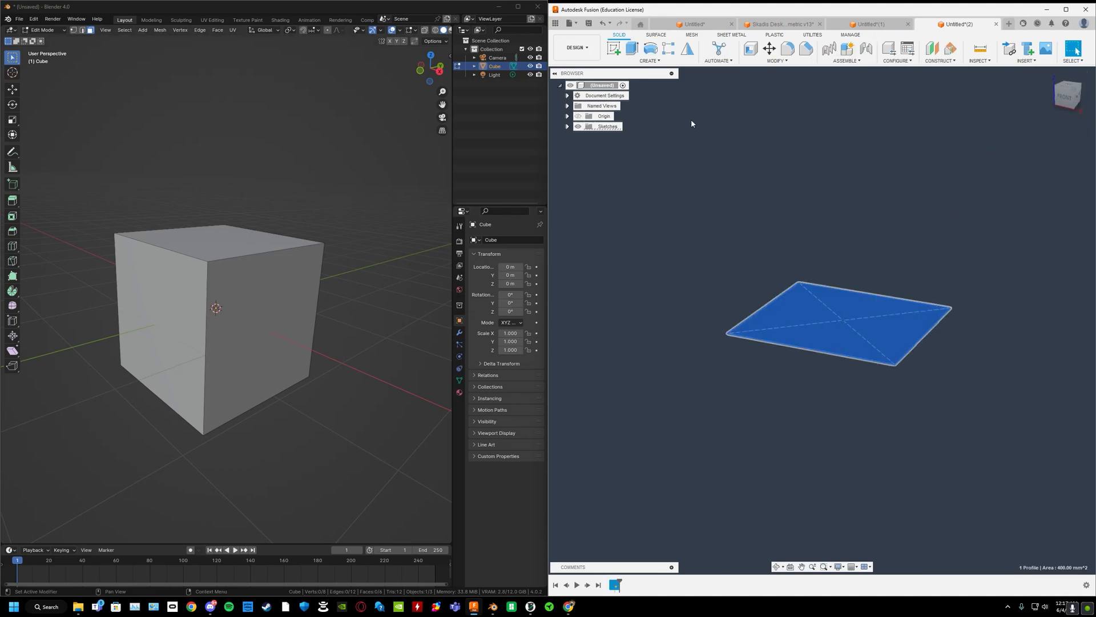
pyautogui.click(630, 47)
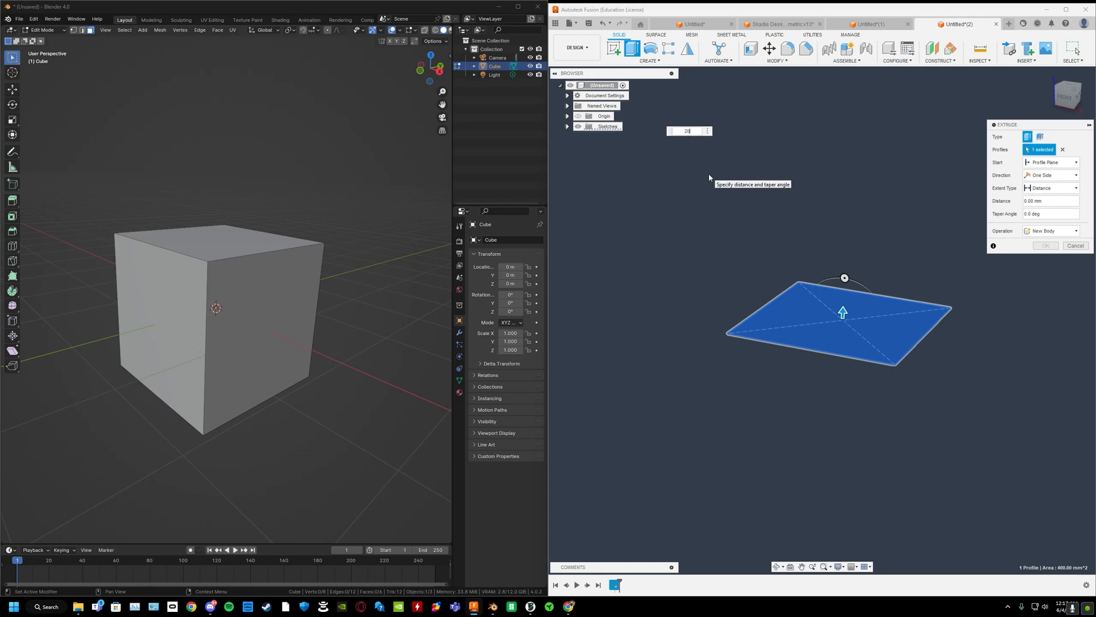
pyautogui.click(1045, 246)
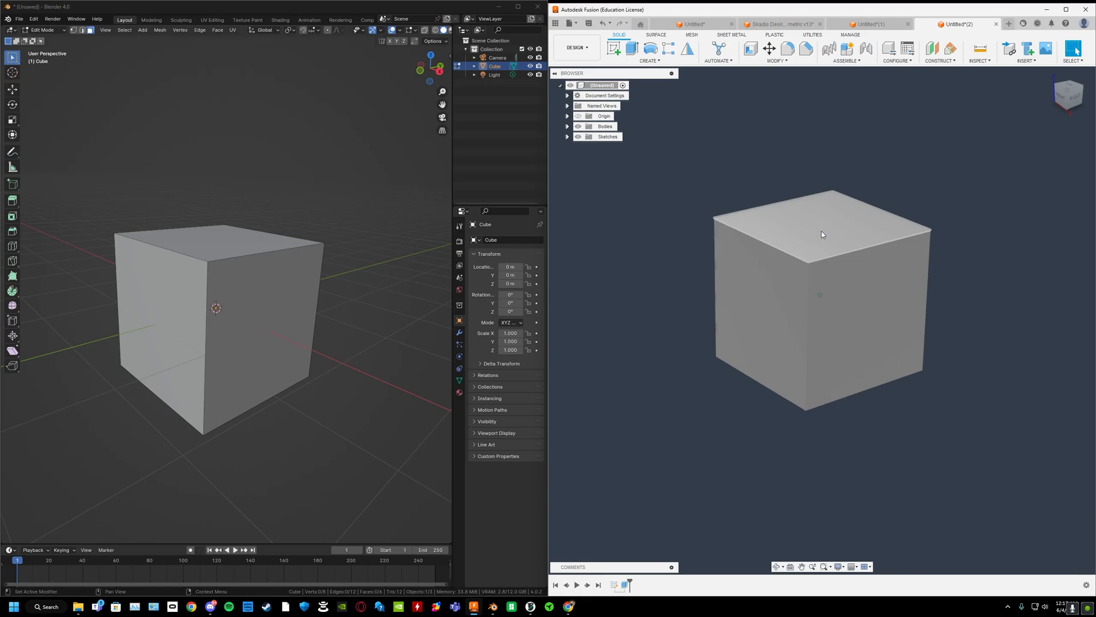
pyautogui.click(822, 234)
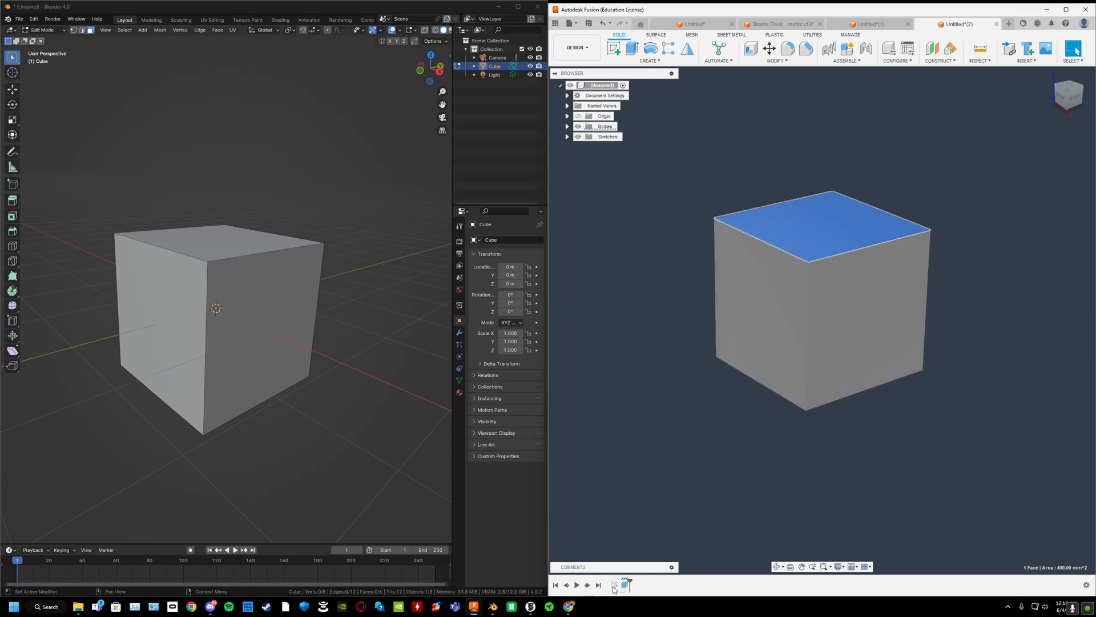
pyautogui.moveTo(706, 519)
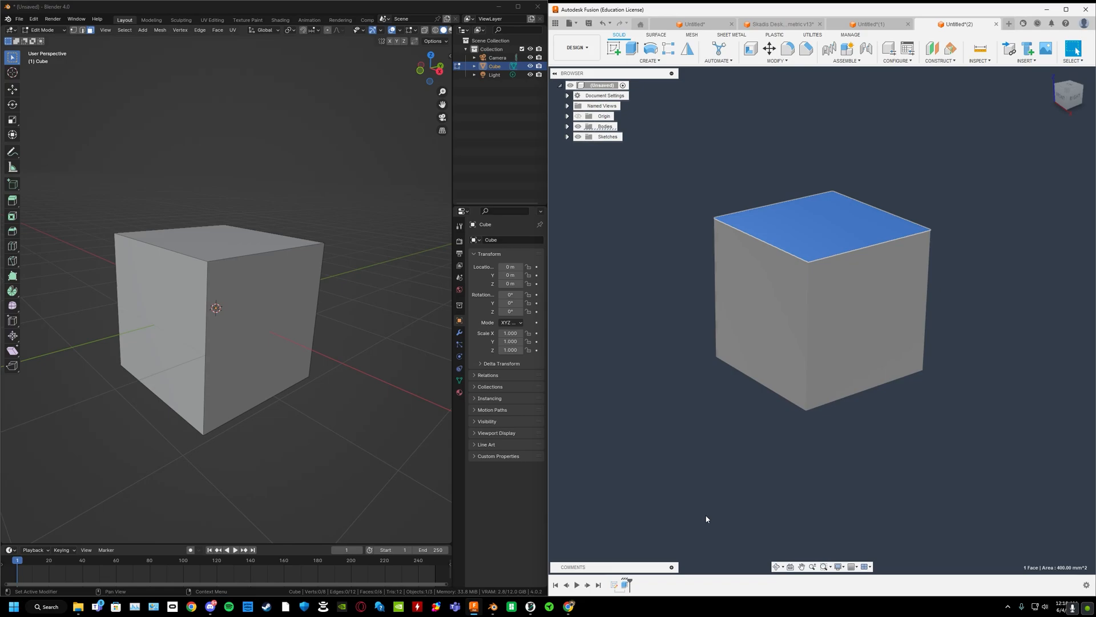
# - Chamfer a top edge of the cube and bring up the Modify operations list
pyautogui.click(805, 48)
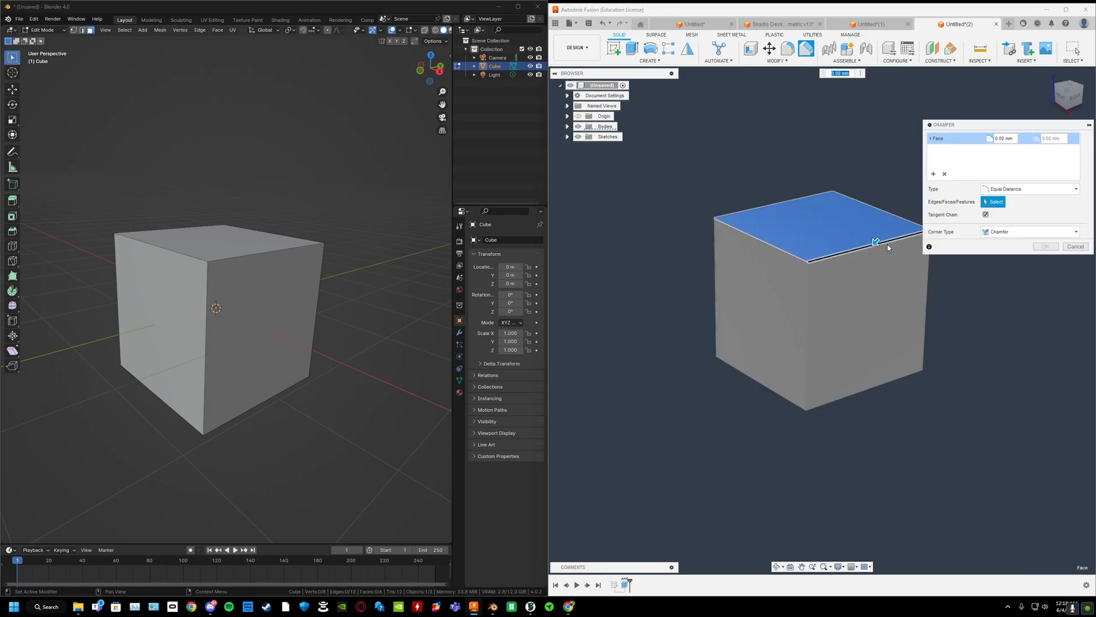
pyautogui.click(1075, 246)
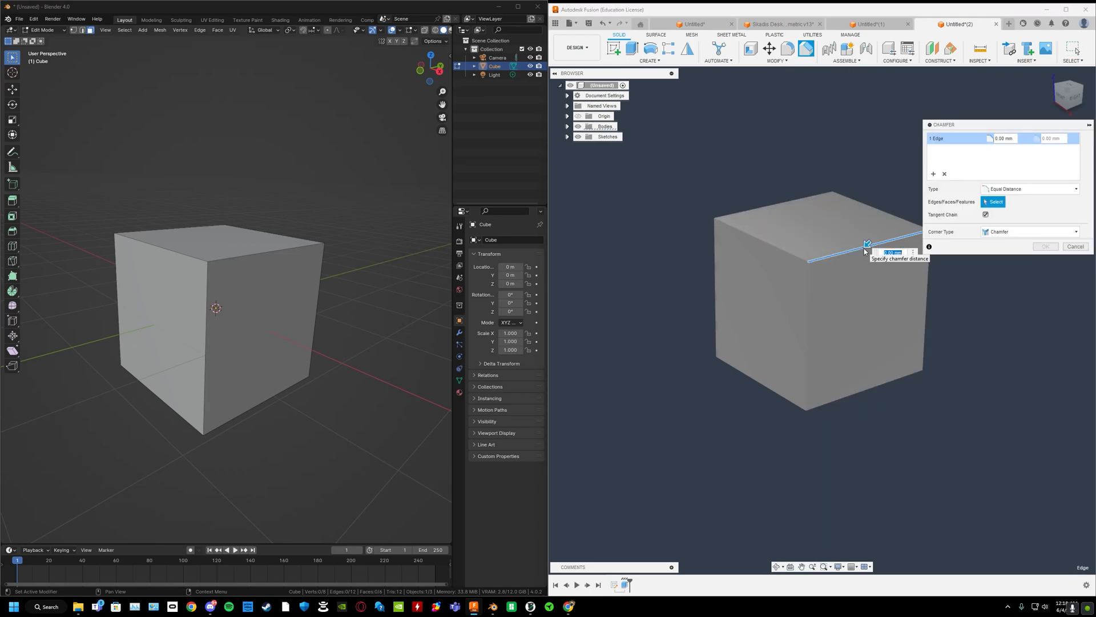
pyautogui.click(1044, 246)
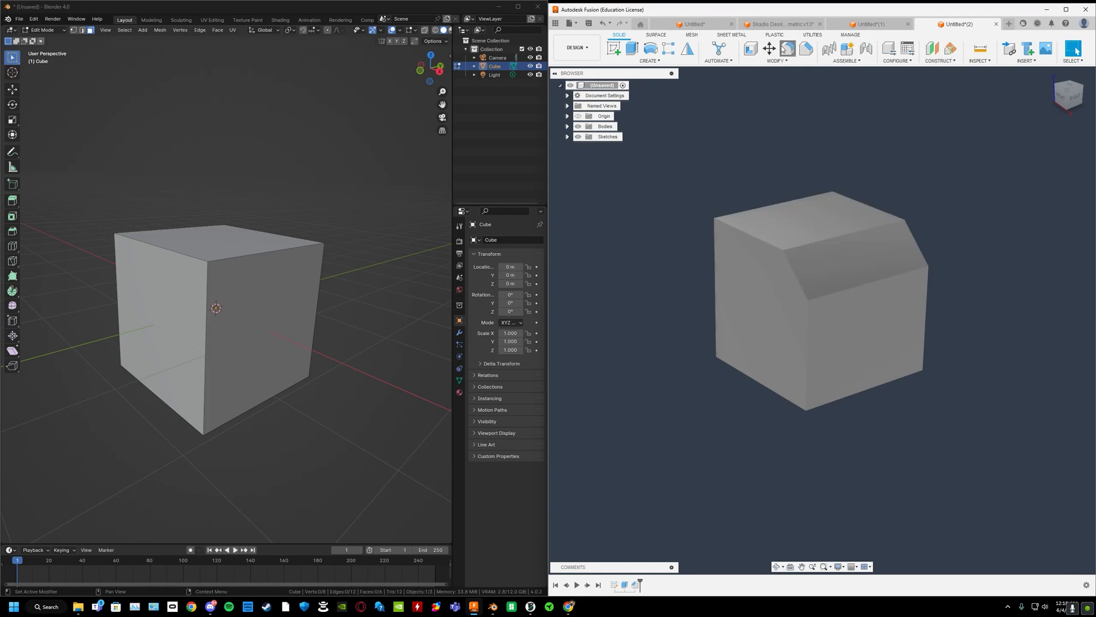
pyautogui.click(786, 48)
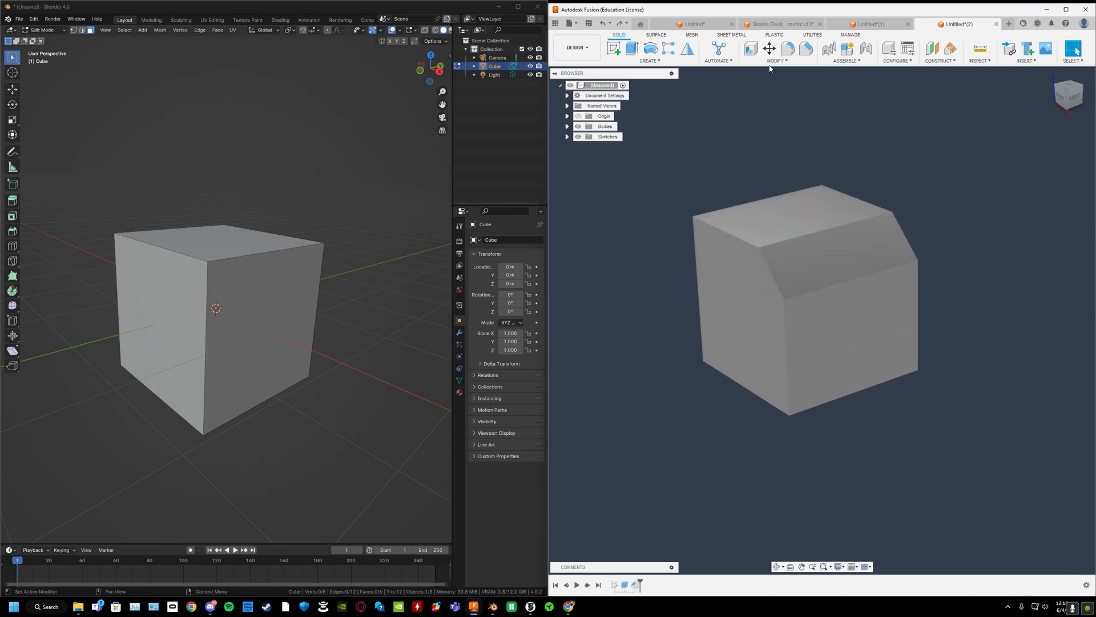
pyautogui.click(787, 47)
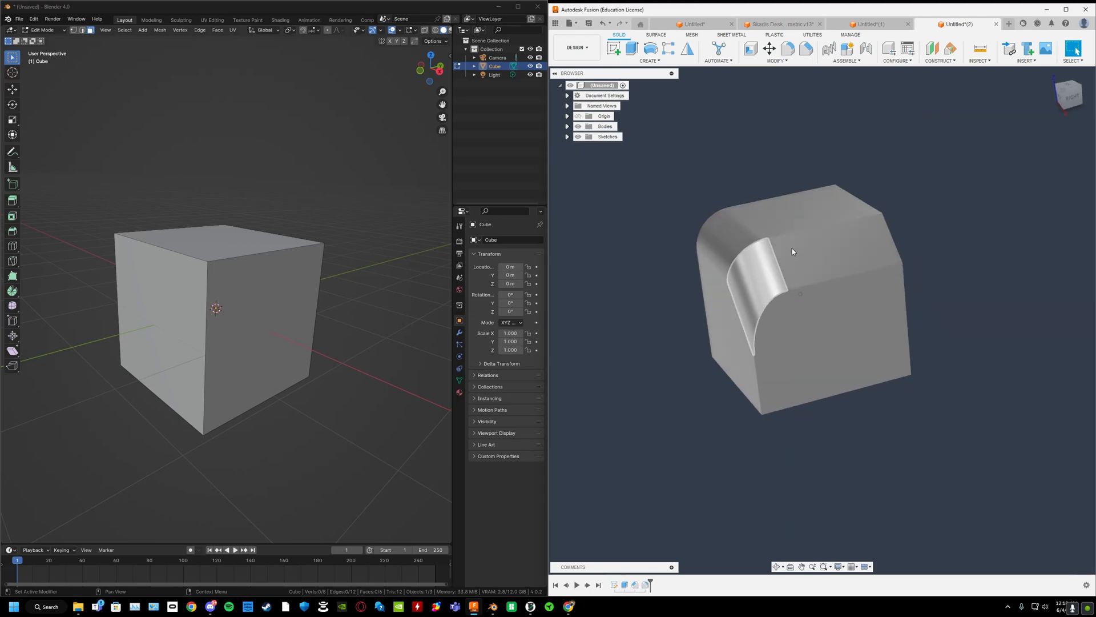
# - Roll the timeline back to Sketch1, hiding the cube and its edge edits
pyautogui.click(836, 252)
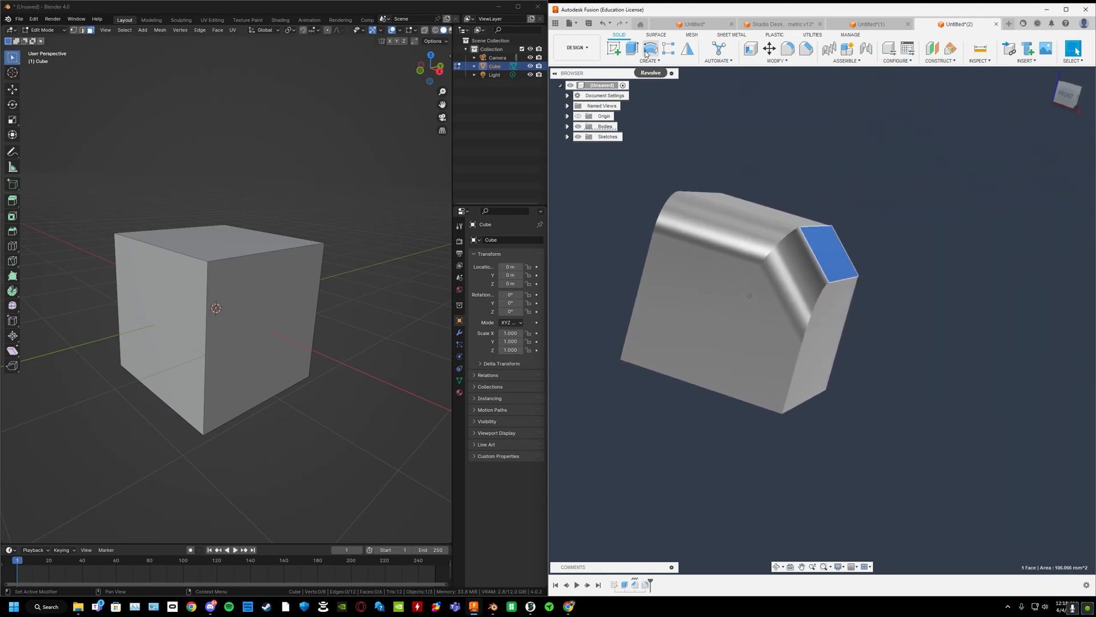
pyautogui.click(631, 47)
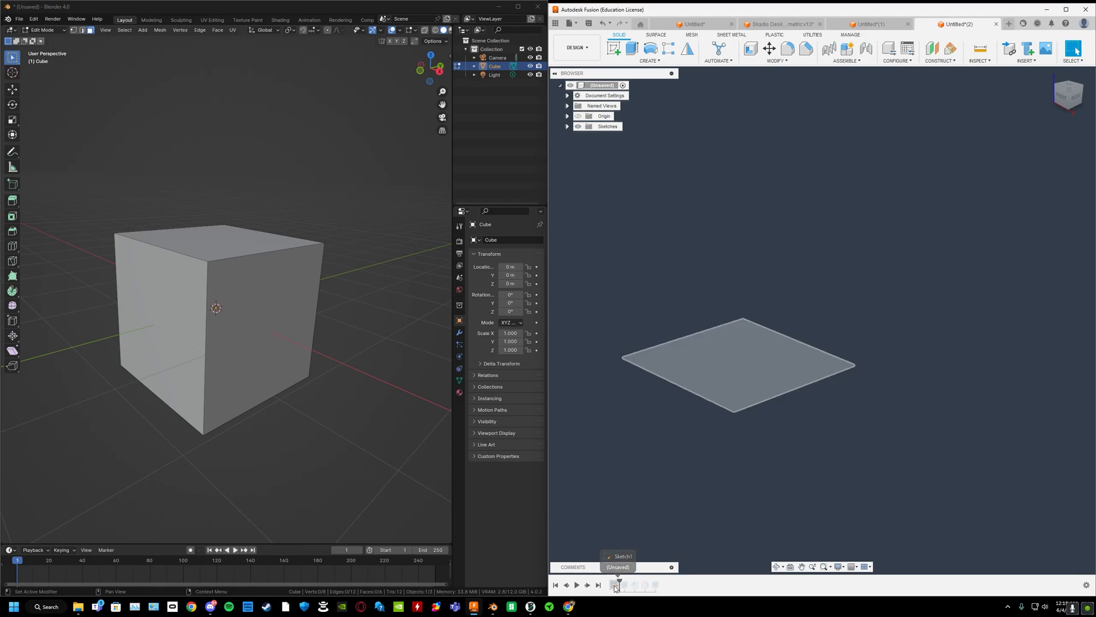
# - Move the timeline marker before Sketch1, leaving the viewport empty
pyautogui.click(618, 585)
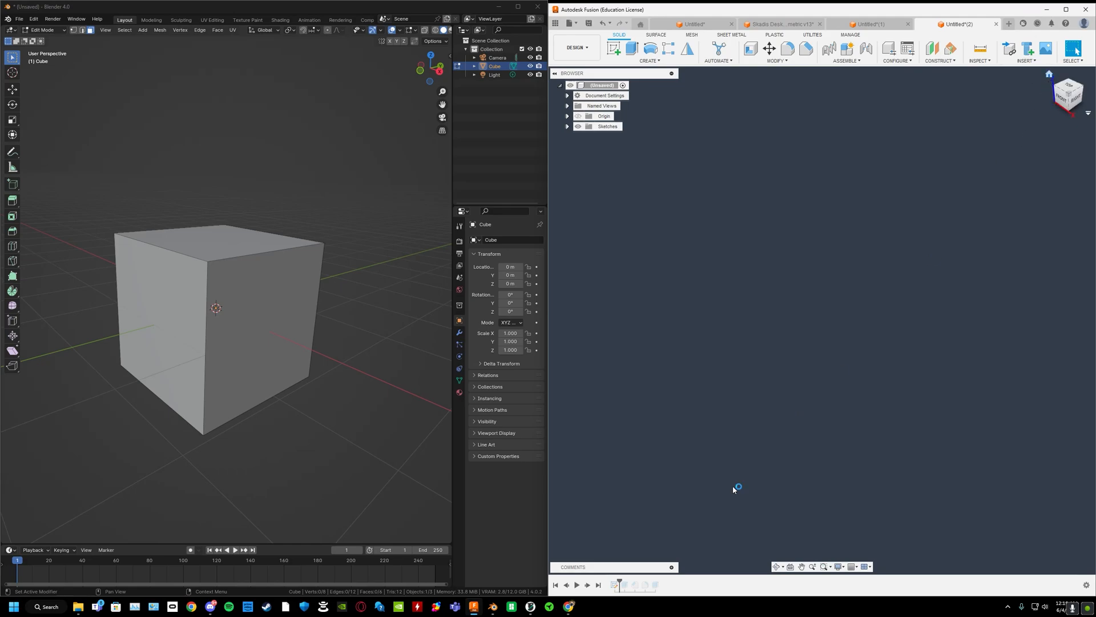
pyautogui.moveTo(749, 415)
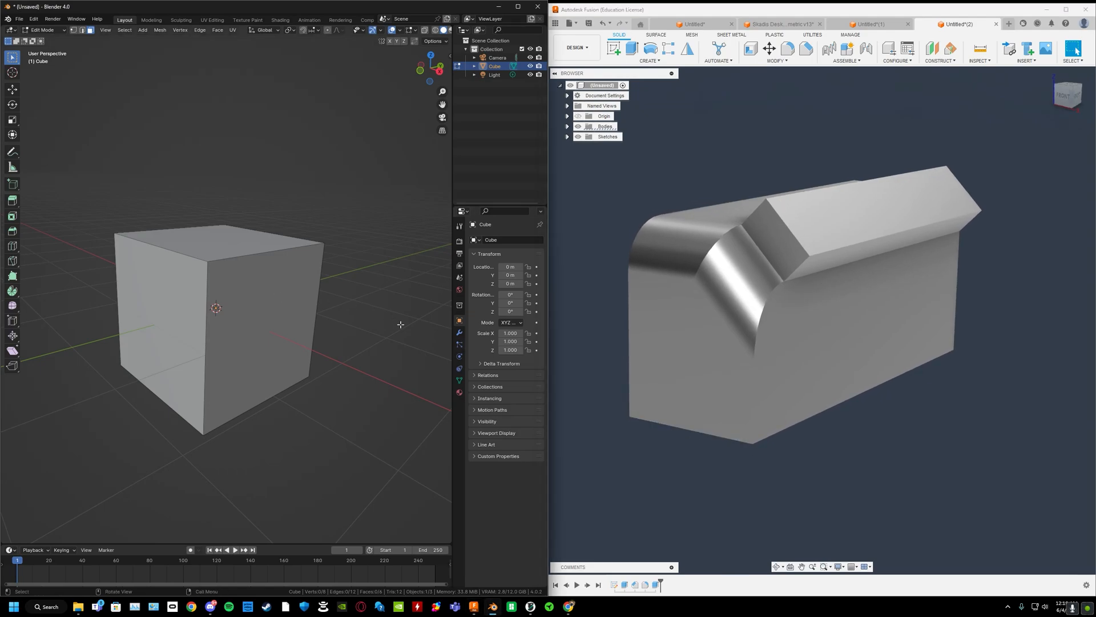
pyautogui.moveTo(398, 171)
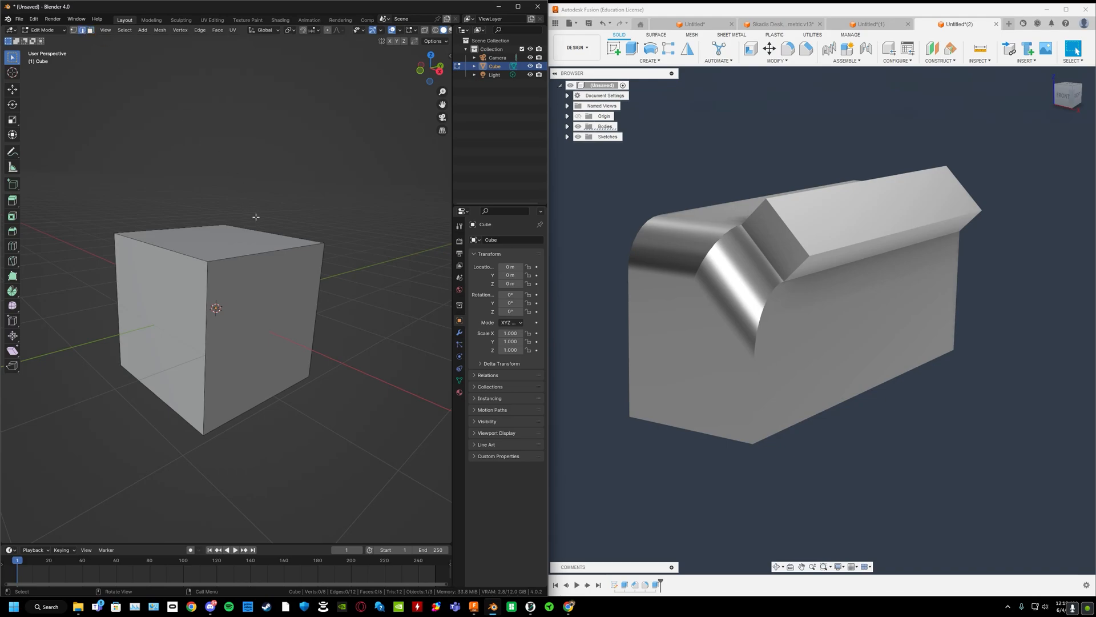
# - Select part of Blender's cube in Edit Mode for reshaping
pyautogui.click(324, 238)
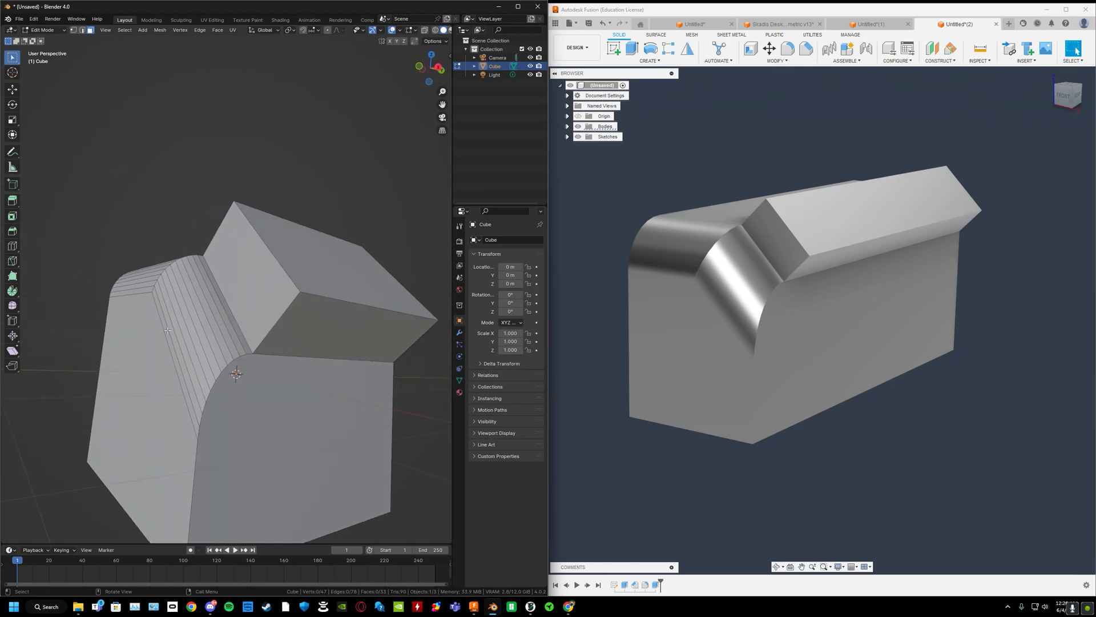
pyautogui.moveTo(208, 312)
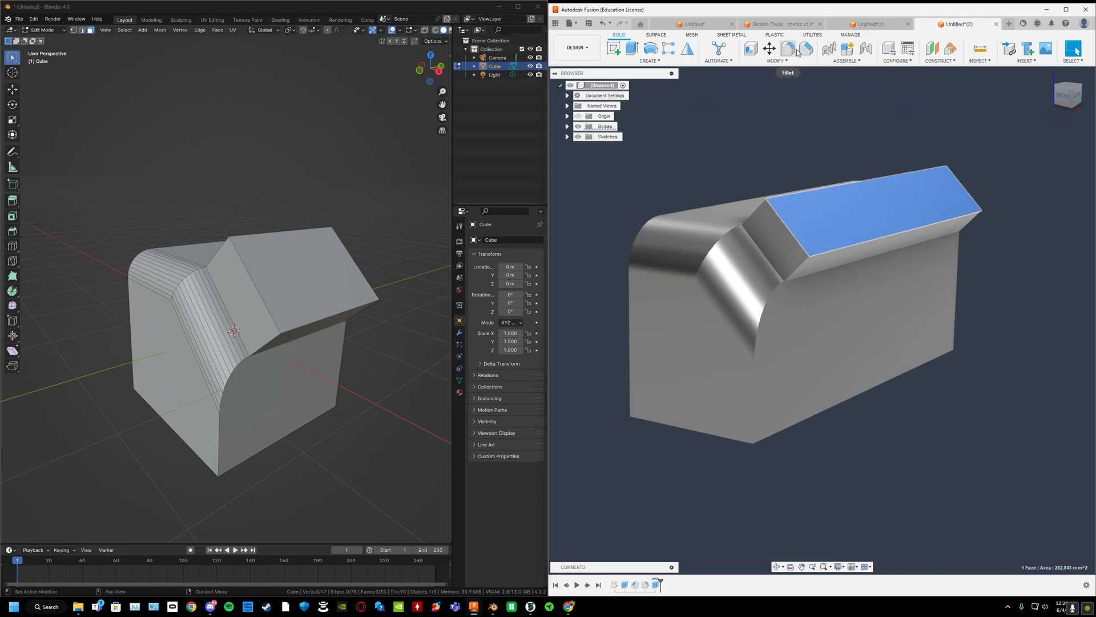
# - Apply a 0.43 mm equal-distance chamfer to the six selected faces
pyautogui.click(805, 48)
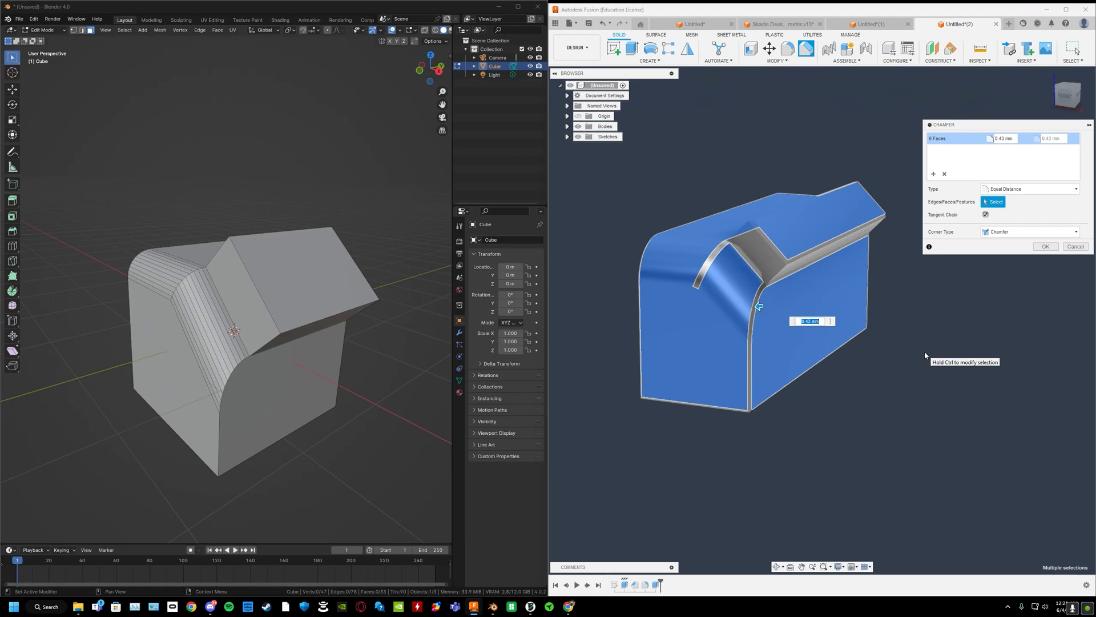
pyautogui.click(1044, 246)
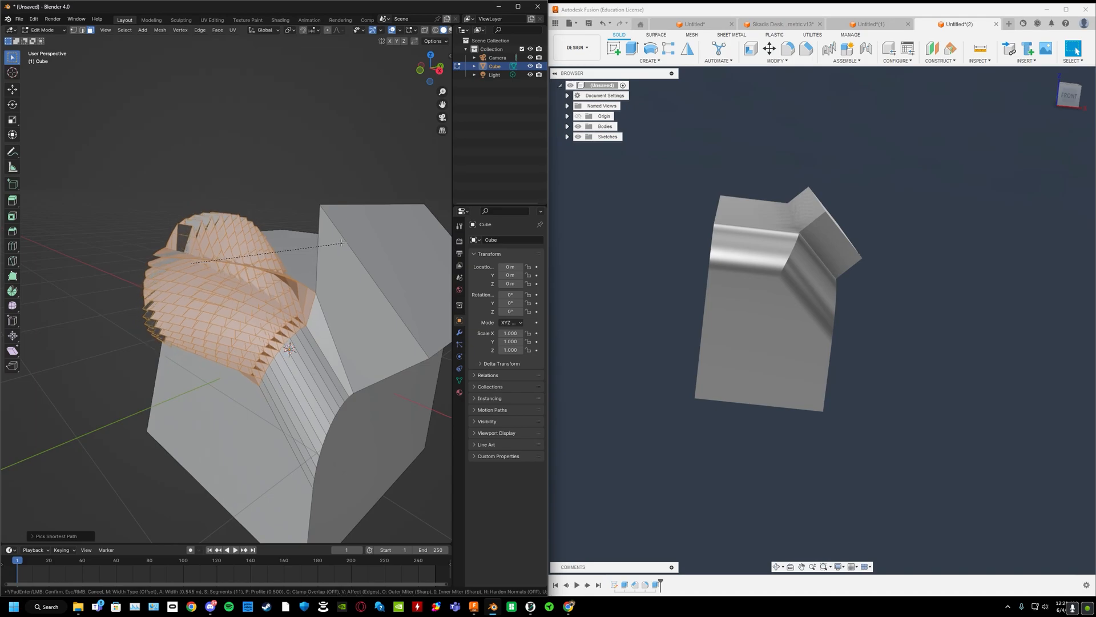
pyautogui.moveTo(355, 233)
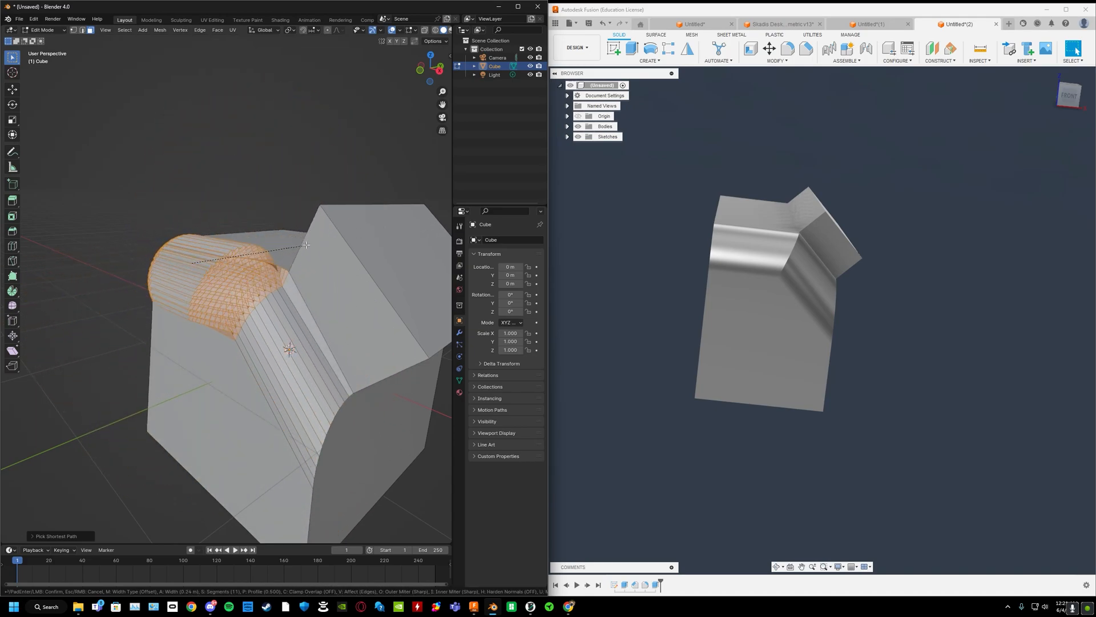
pyautogui.moveTo(285, 253)
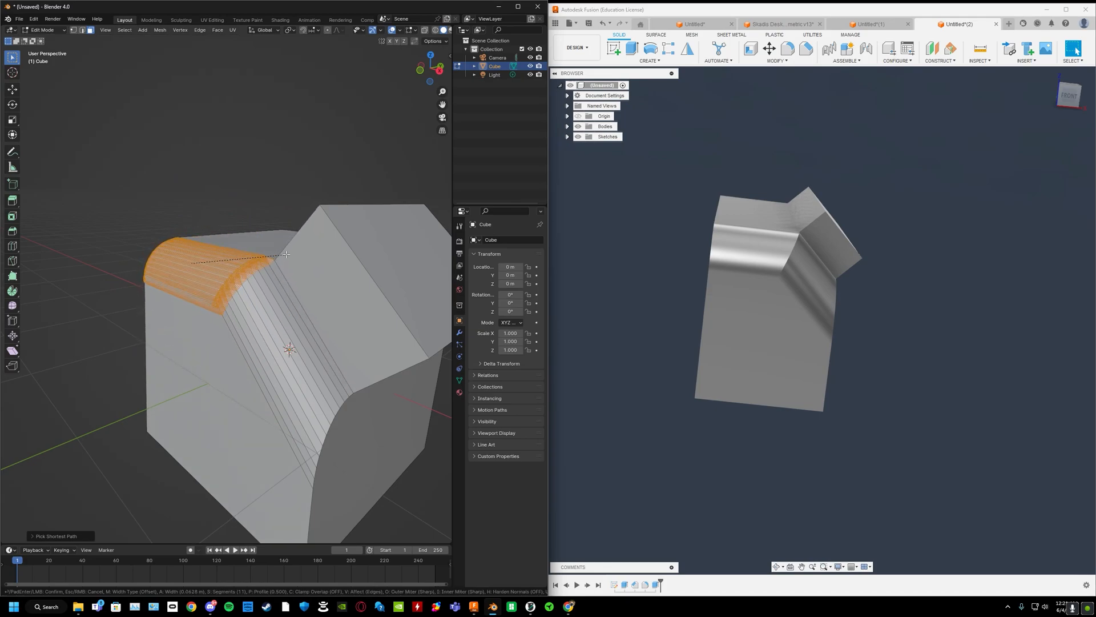
# - Confirm the small many-segment bevel on the block's long top edge
pyautogui.click(286, 254)
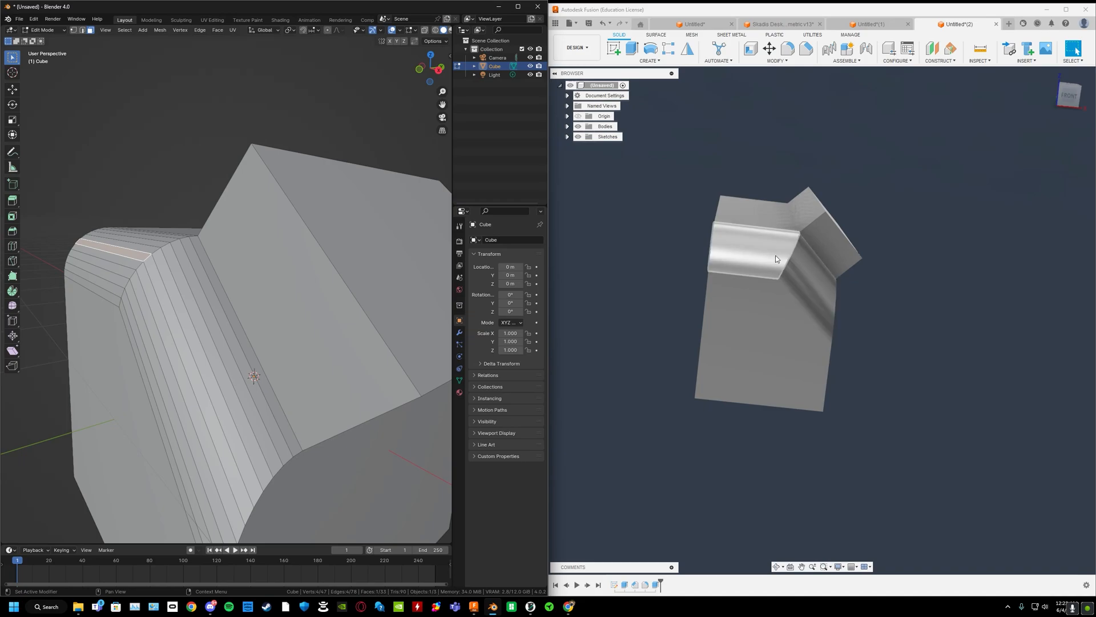
pyautogui.moveTo(787, 258)
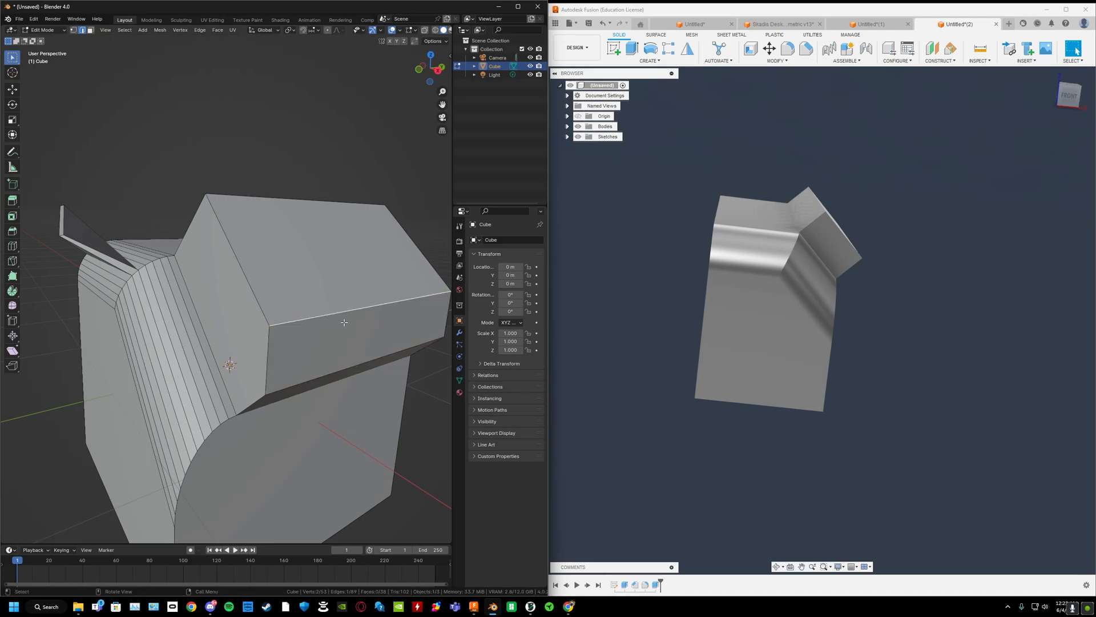
pyautogui.click(361, 343)
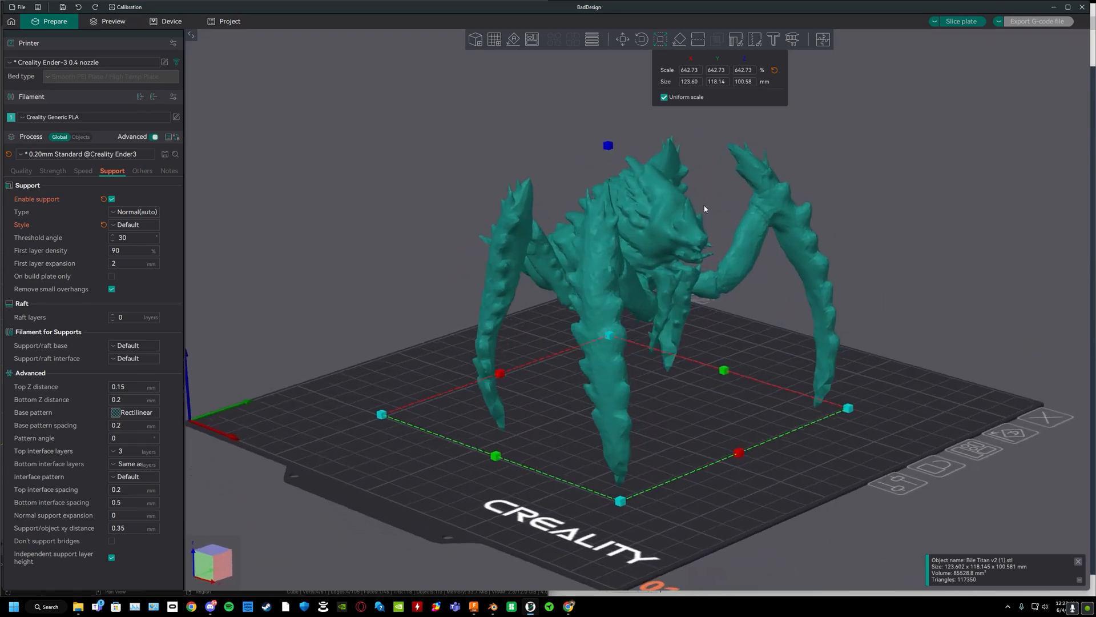
pyautogui.moveTo(704, 208); pyautogui.dragTo(660, 310)
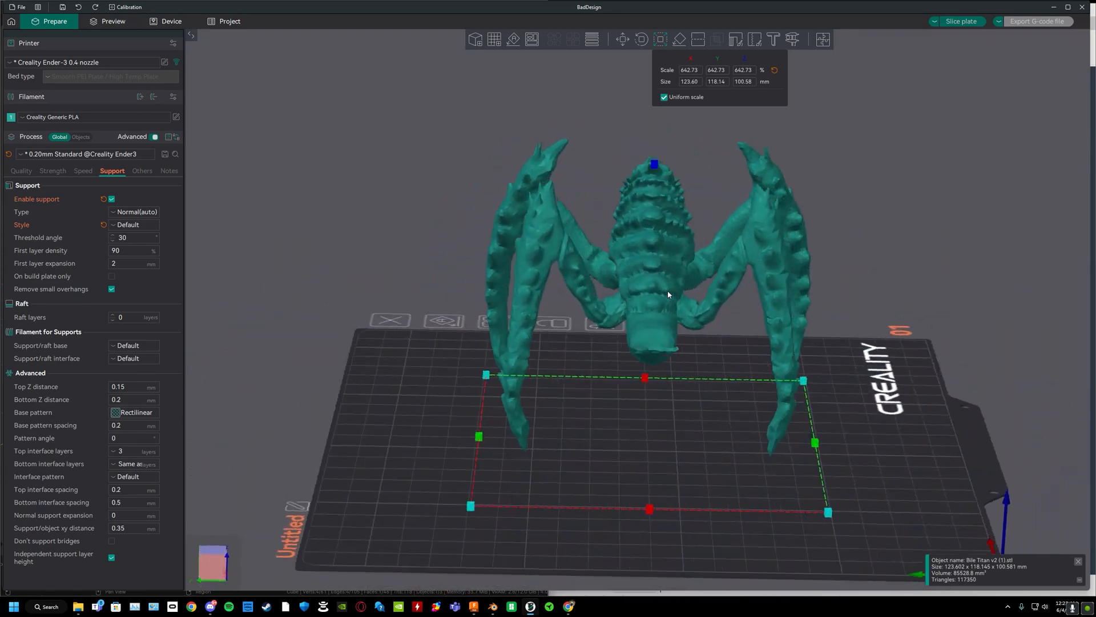
pyautogui.moveTo(667, 295); pyautogui.dragTo(701, 313)
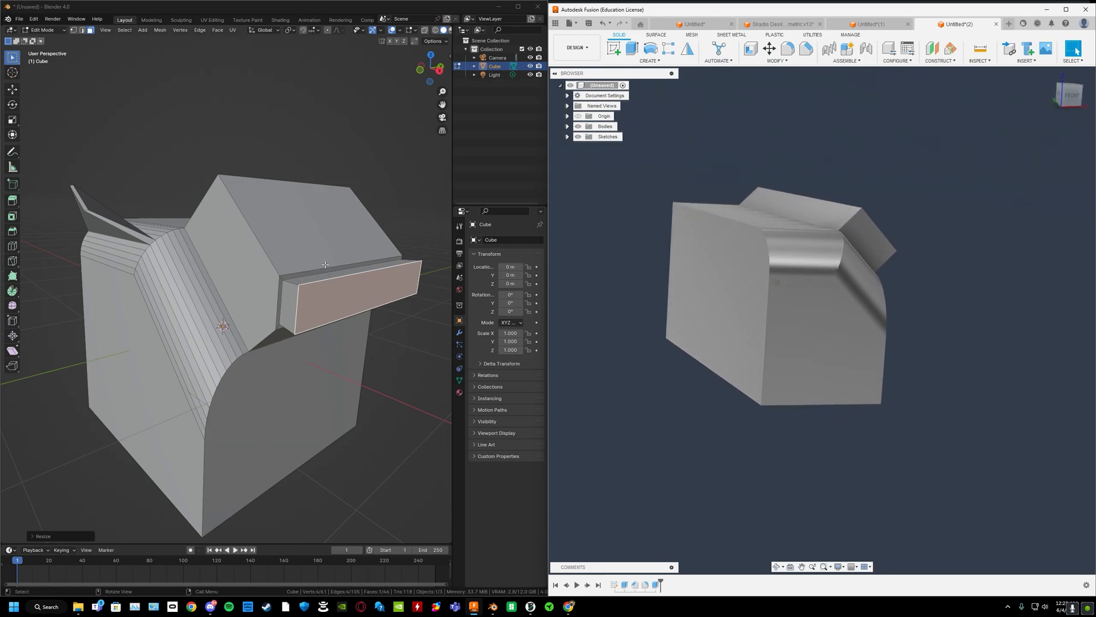
# - Confirm the scaled slab face and sculpt a raised lump onto the block
pyautogui.click(181, 19)
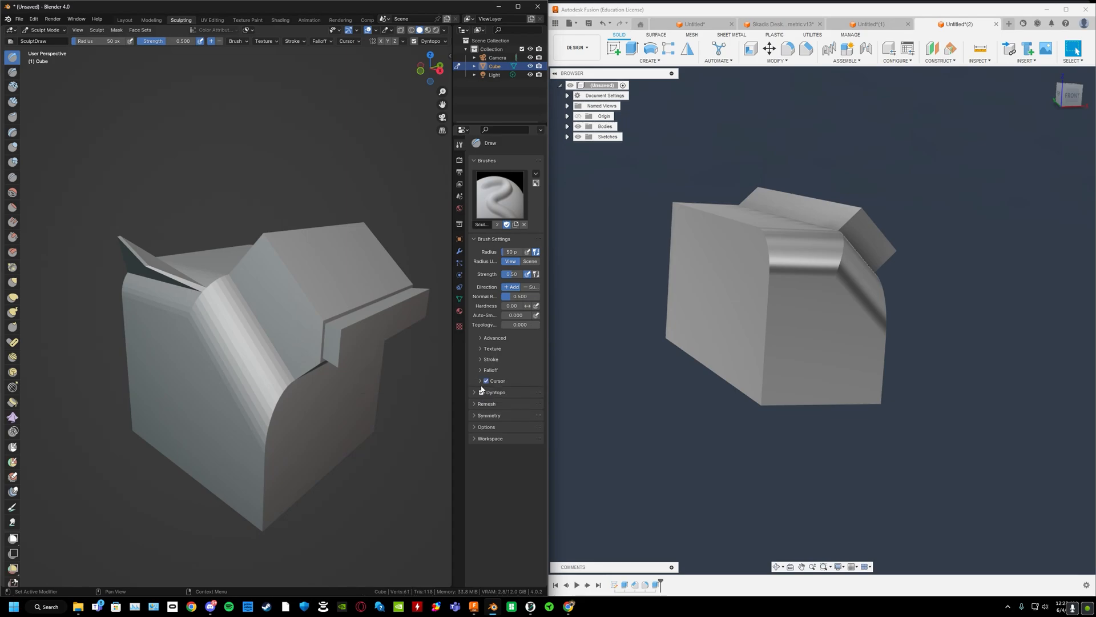
pyautogui.click(208, 324)
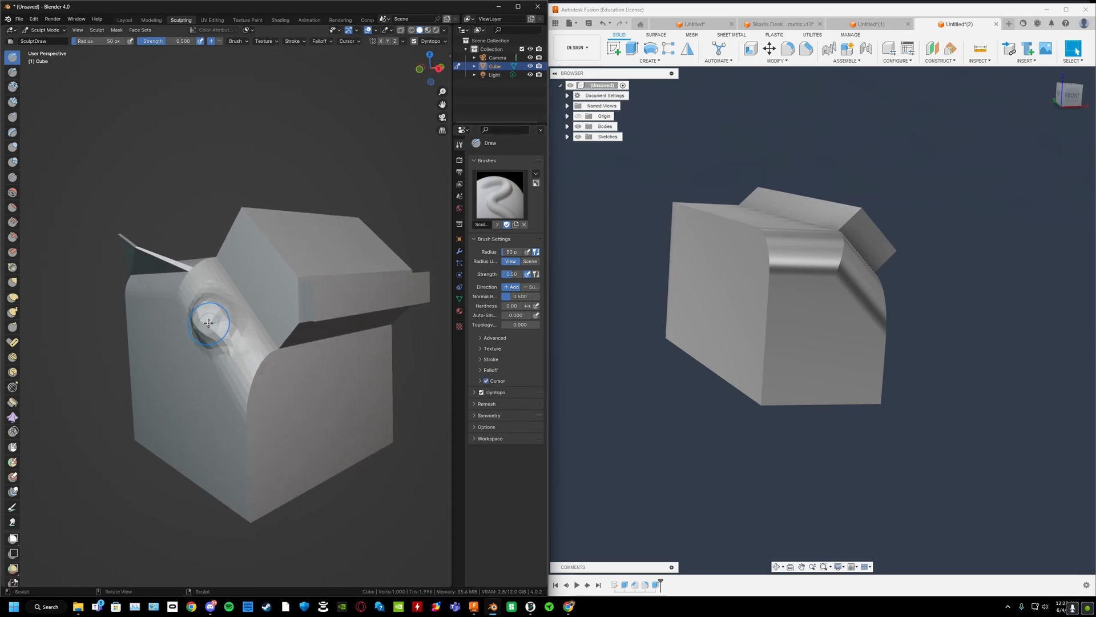
pyautogui.moveTo(209, 321); pyautogui.dragTo(263, 266)
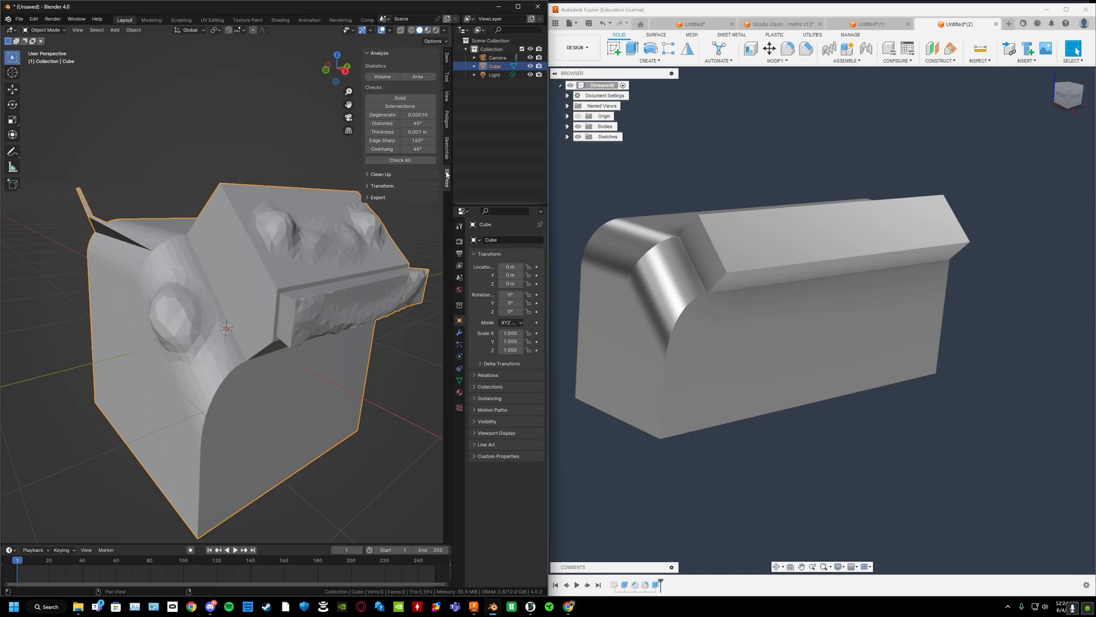
pyautogui.click(381, 174)
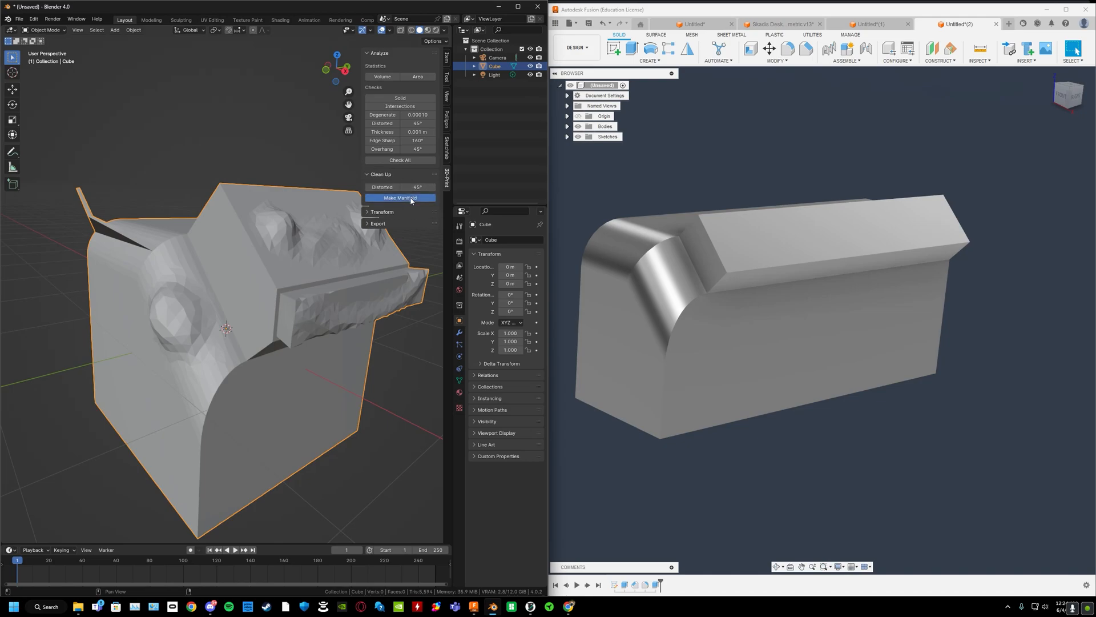
pyautogui.click(399, 197)
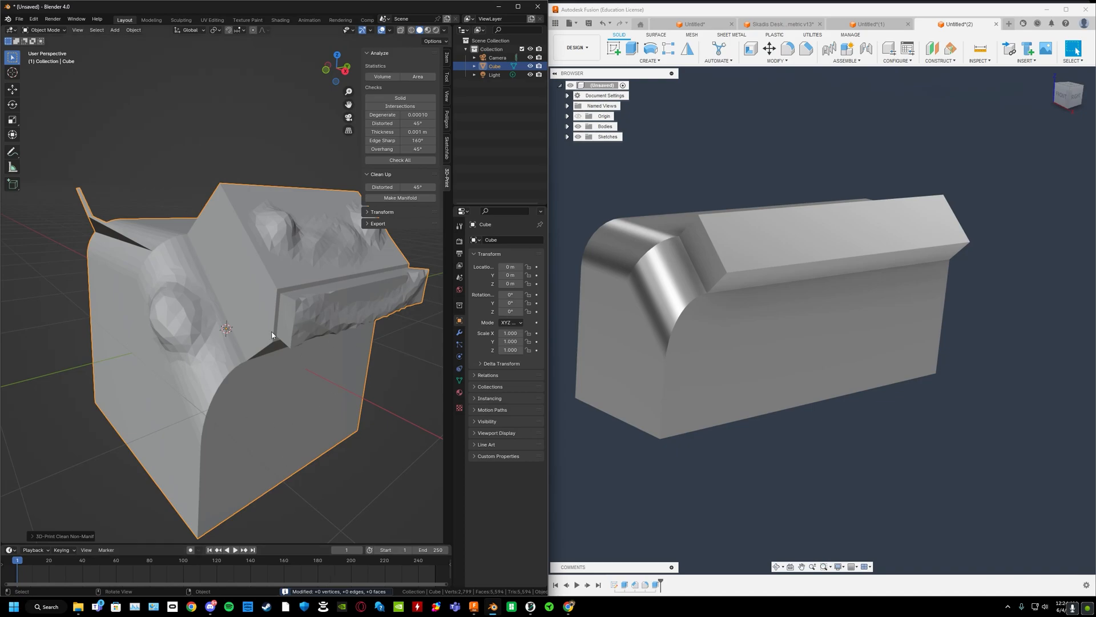
pyautogui.moveTo(301, 364)
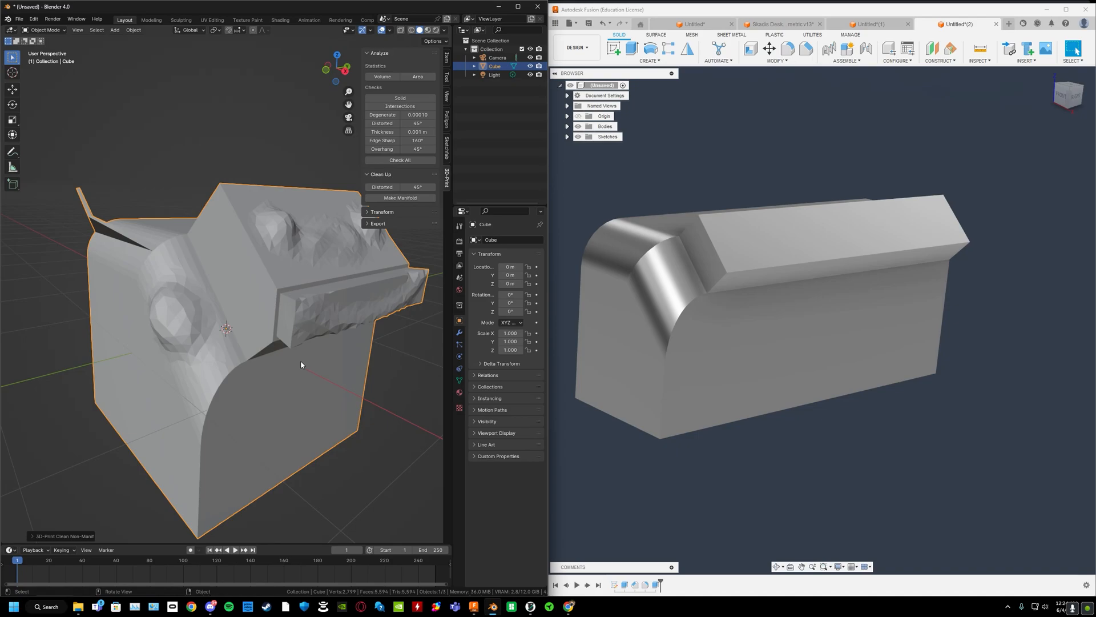
pyautogui.moveTo(301, 364); pyautogui.dragTo(331, 356)
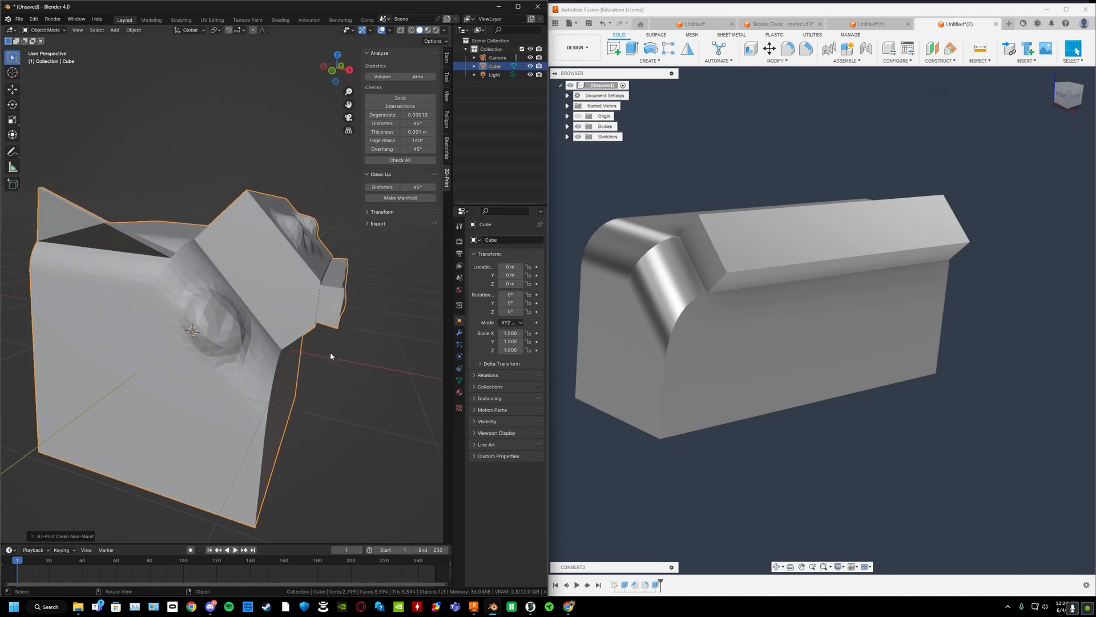